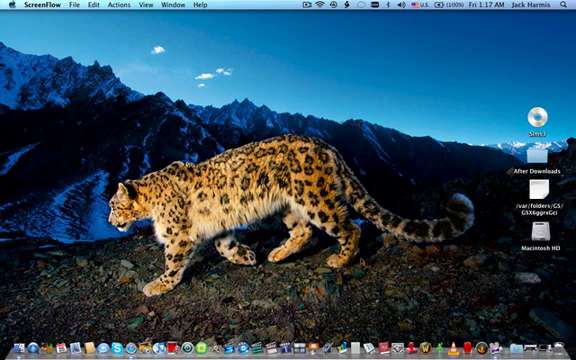
mouse_move(370, 330)
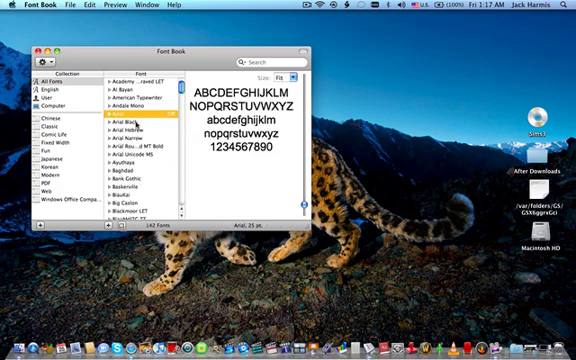
Step: Scroll through Font Book's All Fonts list while Arial is previewed
scroll("down", 3)
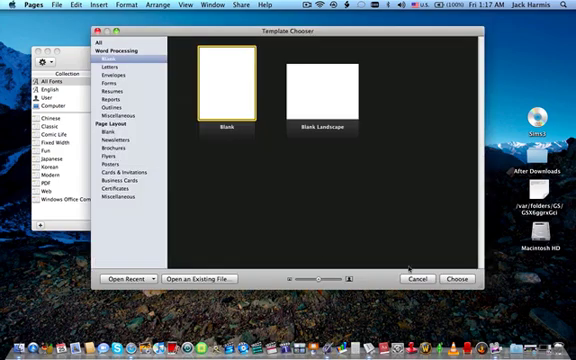
Step: Browse the Flyers templates, such as Loft for Rent and Bake Sale, in the template chooser
left_click(120, 162)
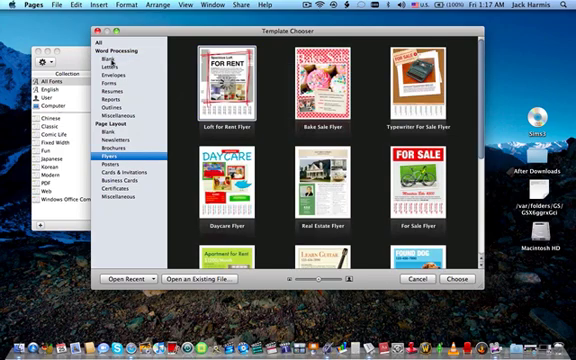
mouse_move(190, 100)
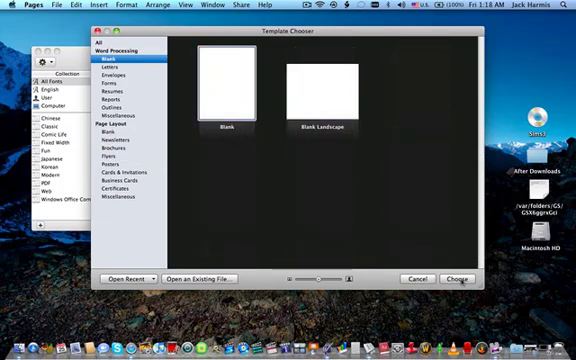
Step: Create a blank document and type 'SYSTEM OF A DOWN PAPER' in Hollywood Hills Bold
left_click(456, 279)
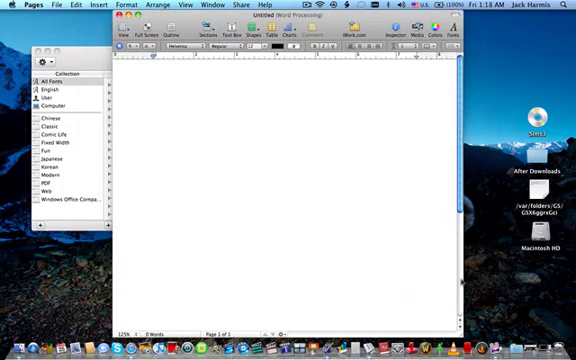
left_click(154, 104)
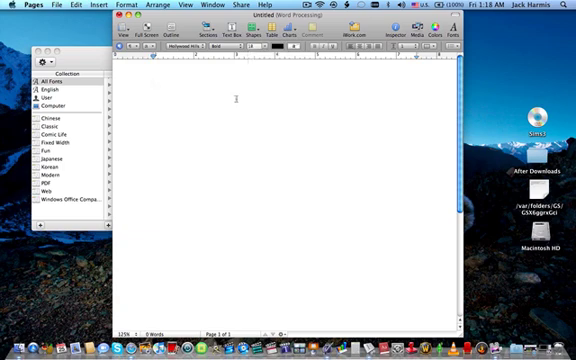
left_click(273, 46)
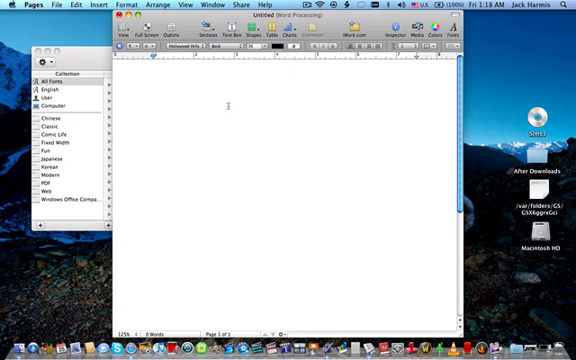
type("SYSTEM OF A")
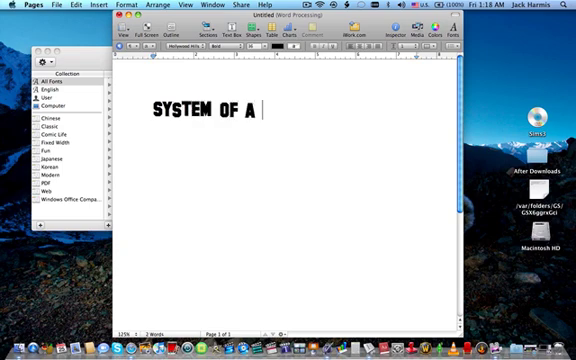
type("DOWN PAPER")
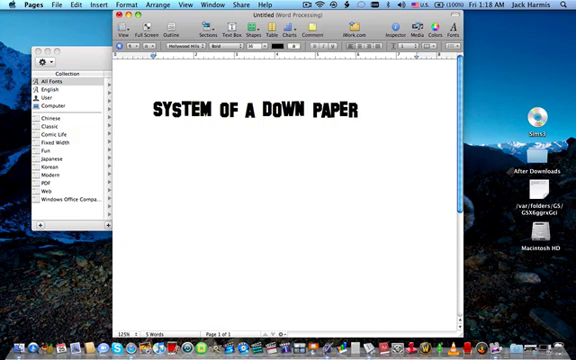
key("backspace")
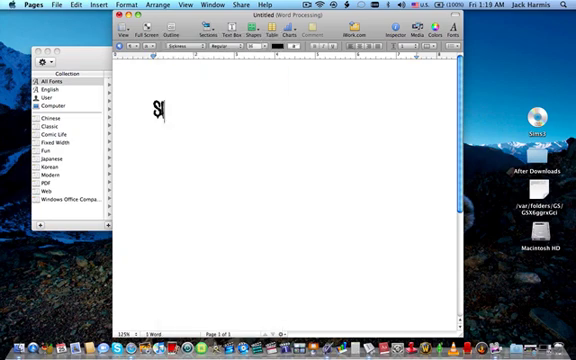
Step: Type Slipknot, METALLICA, then MAIDEN, each in its matching band-style font
type("lipknOT")
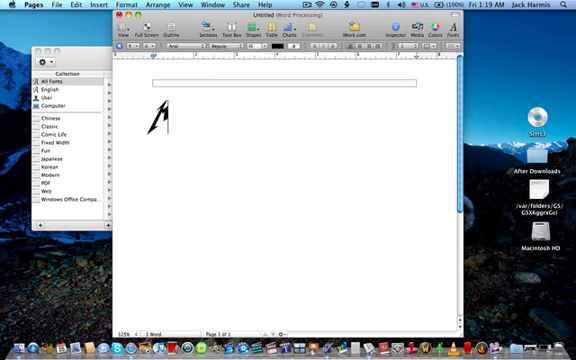
type("METALLICA")
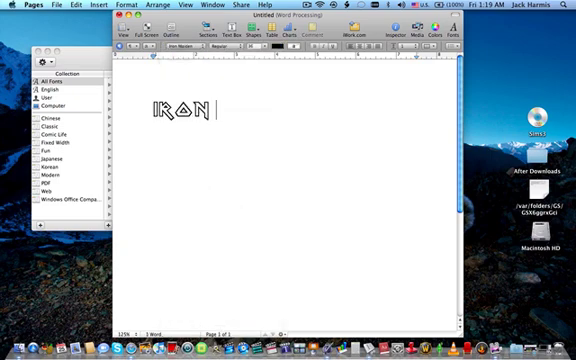
type("MAIDEN")
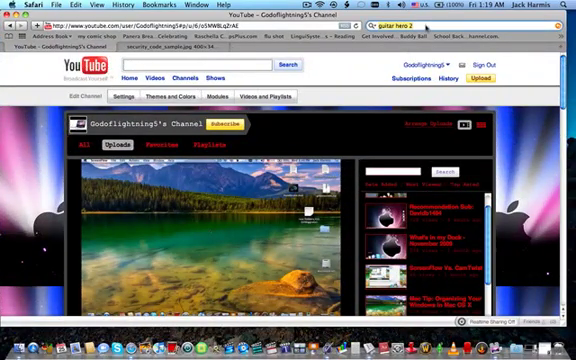
Step: Search the web for 'Metallica fonts' in Safari
type("Me")
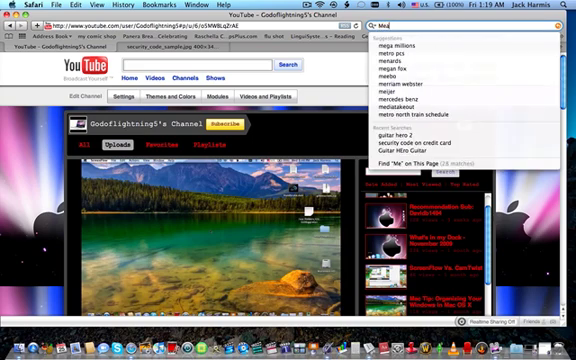
type("Metallica fonts")
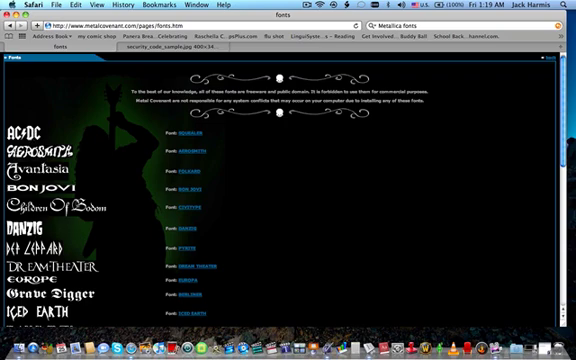
Step: Scroll the Metal Covenant page past the Iron Maiden, Metallica, Pantera and Scorpions font samples
scroll("down", 3)
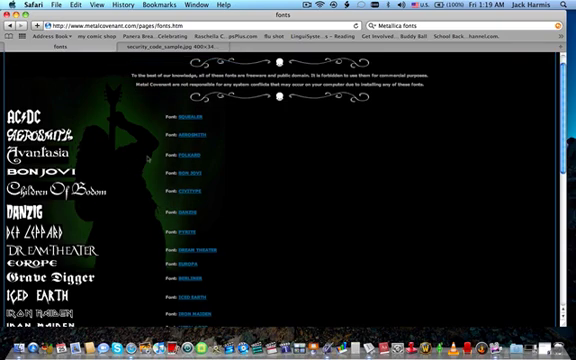
scroll("down", 3)
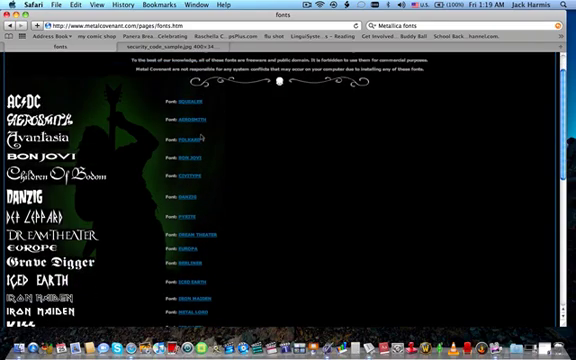
scroll("down", 3)
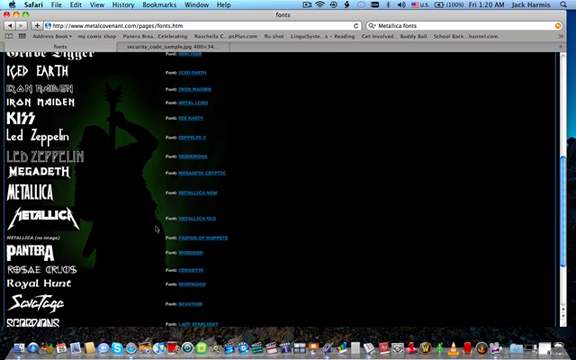
scroll("down", 3)
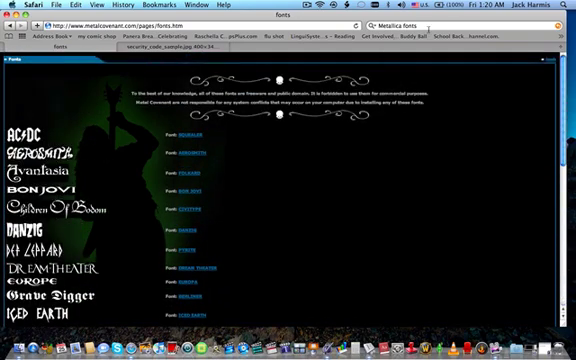
Step: Search for 'System of a down' and open the typeNow themed fonts result
type("Sy")
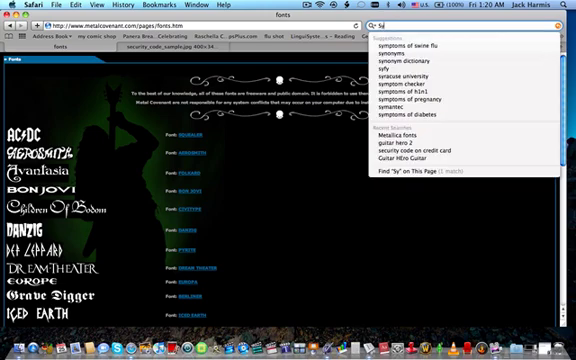
type("System of a d")
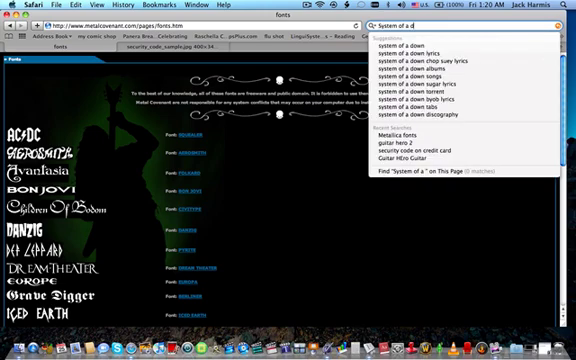
type("own Fonts")
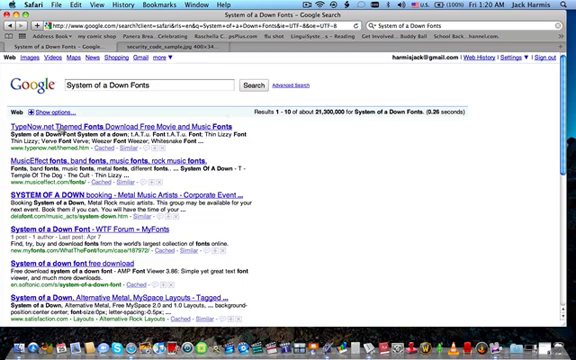
left_click(66, 120)
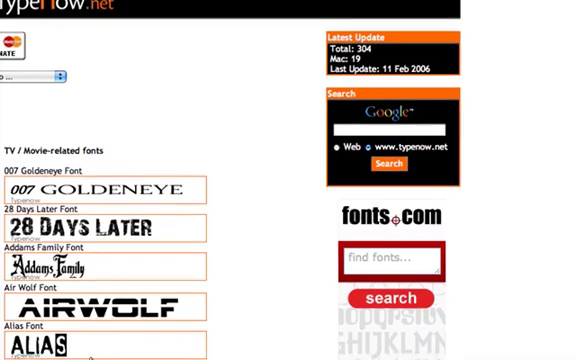
Step: Scroll past the TV/Movie fonts to the band fonts from Deftones to Iron Maiden
scroll("down", 3)
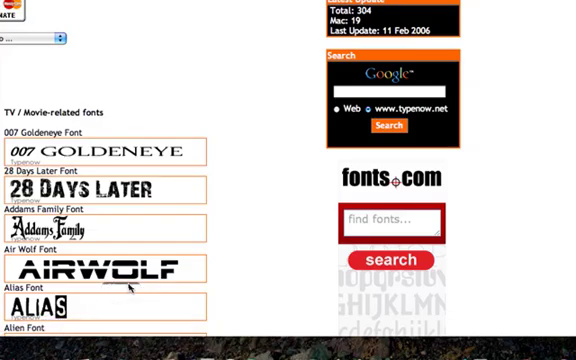
scroll("down", 3)
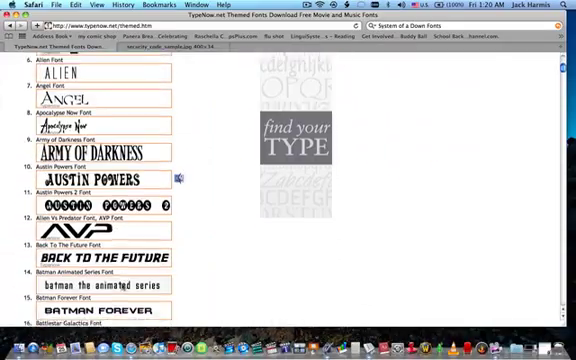
scroll("down", 3)
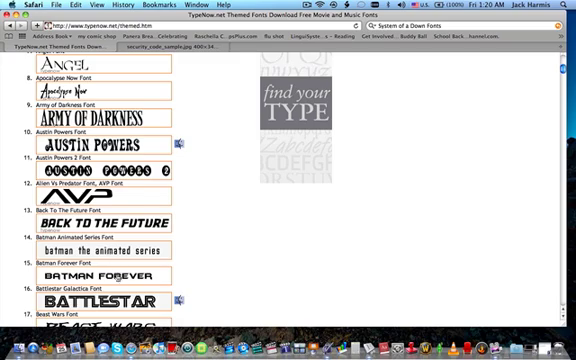
scroll("down", 3)
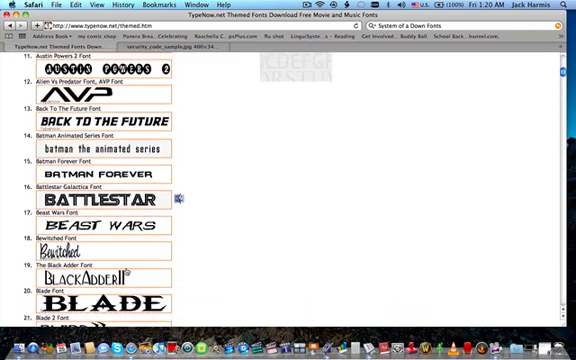
scroll("down", 3)
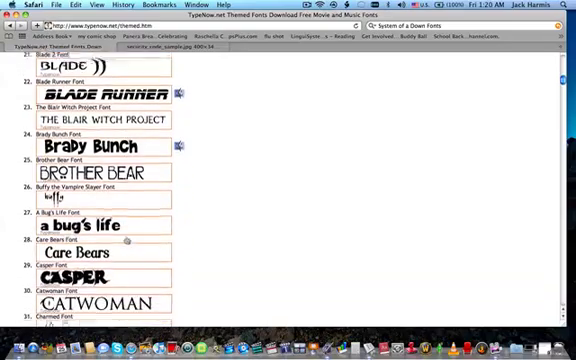
scroll("down", 3)
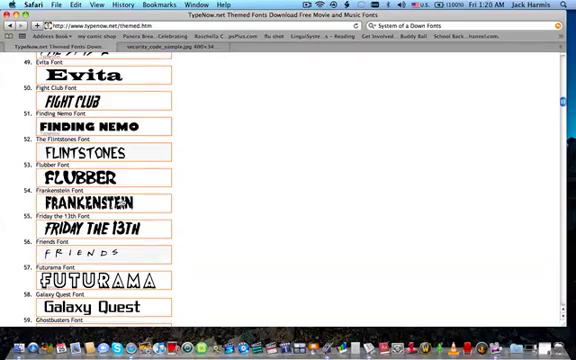
scroll("down", 3)
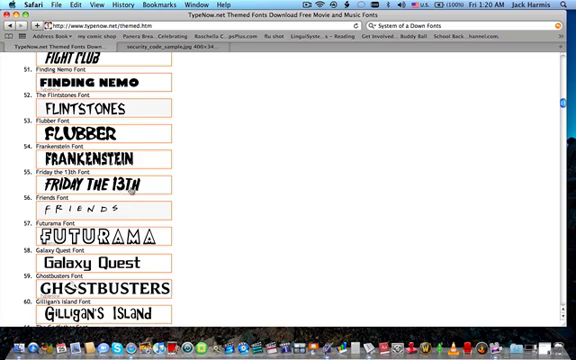
scroll("down", 3)
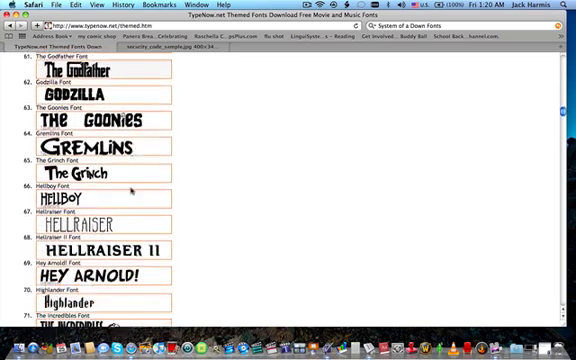
scroll("down", 3)
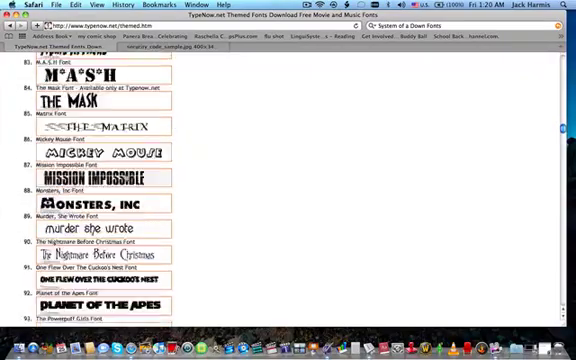
scroll("down", 3)
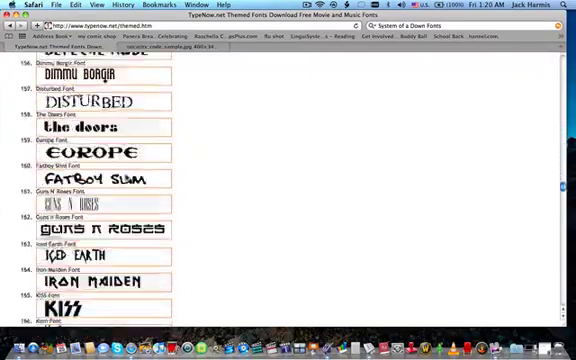
scroll("up", 3)
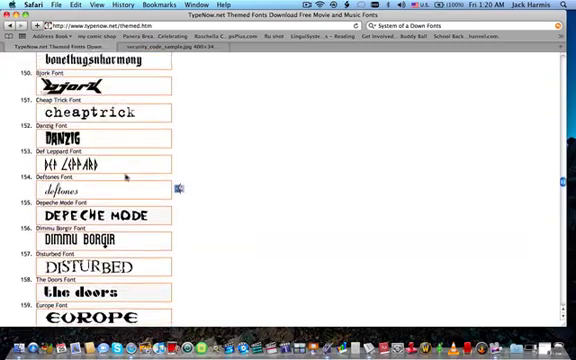
scroll("up", 3)
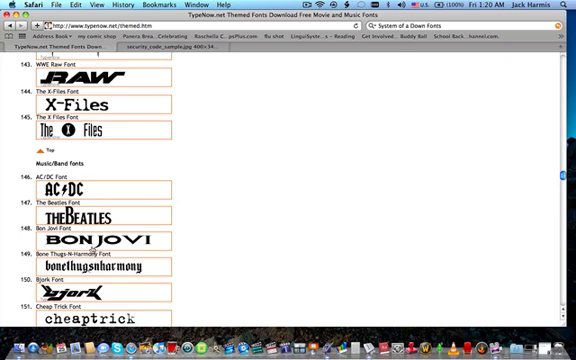
scroll("down", 3)
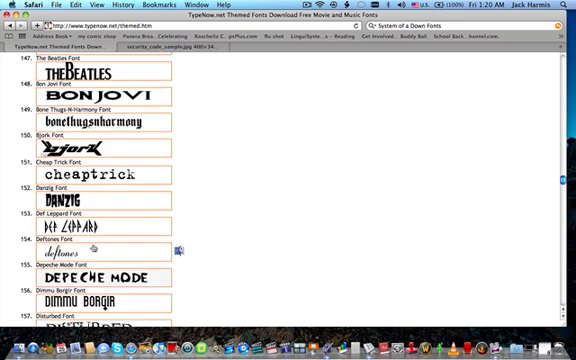
scroll("down", 3)
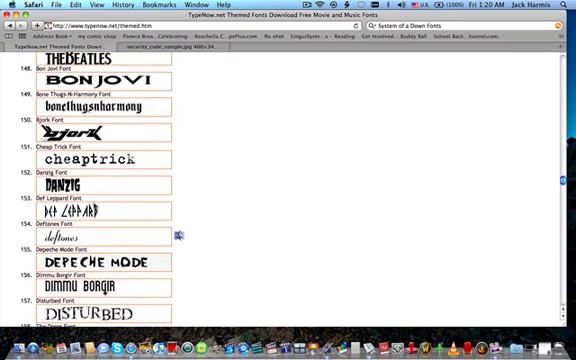
scroll("down", 3)
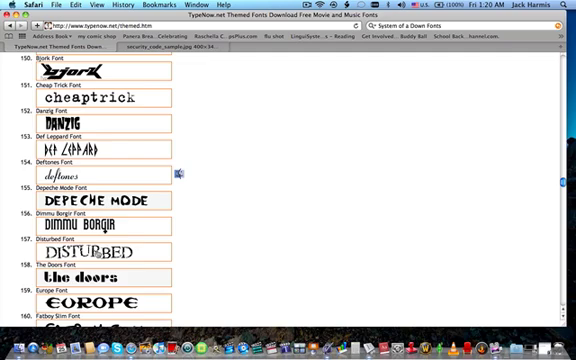
scroll("down", 3)
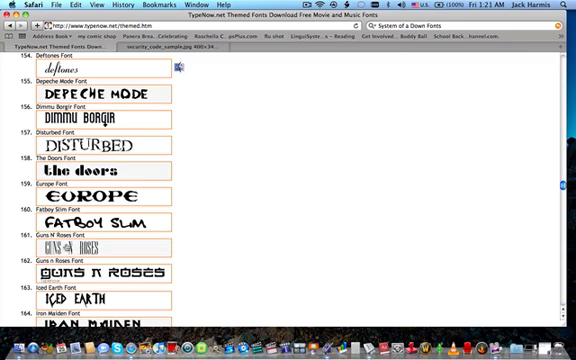
scroll("down", 3)
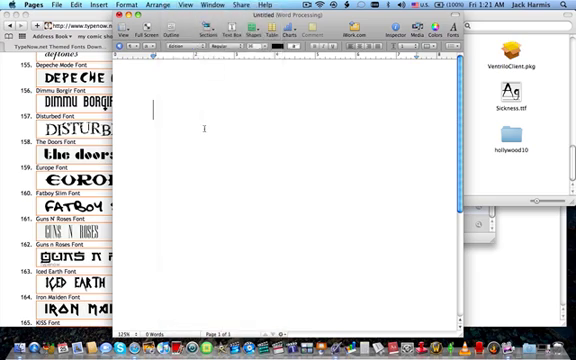
type("GUNS N'")
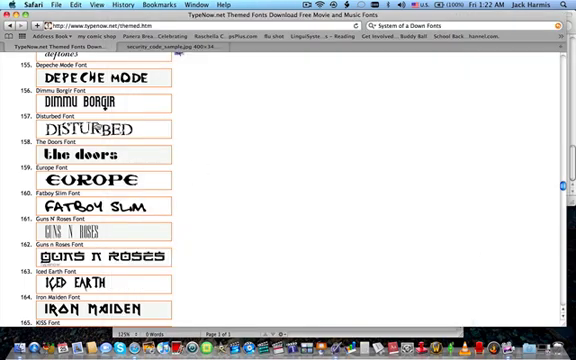
mouse_move(368, 253)
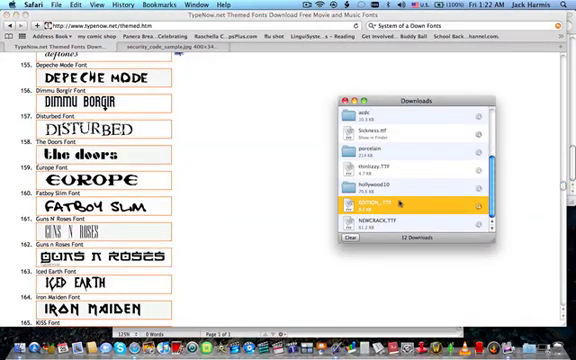
Step: Open a downloaded font file from Safari's Downloads list
left_click(410, 222)
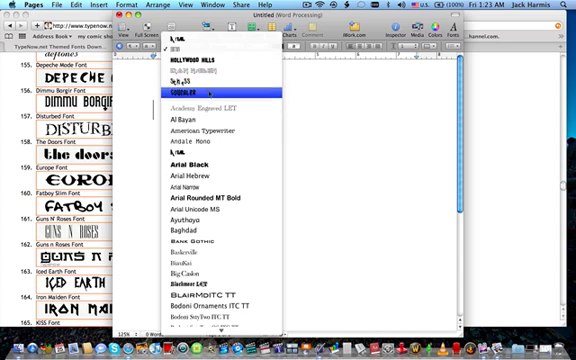
Step: Type 'AC' in the Squealer font, deleting the trailing slash
left_click(203, 91)
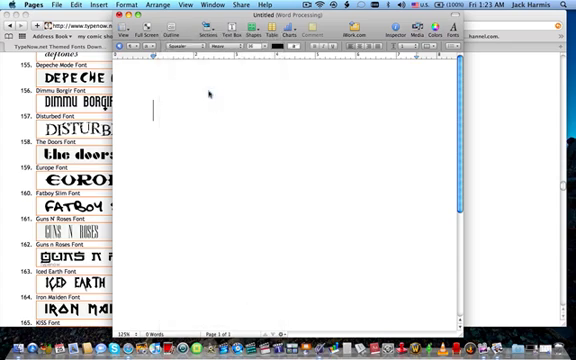
type("AC/")
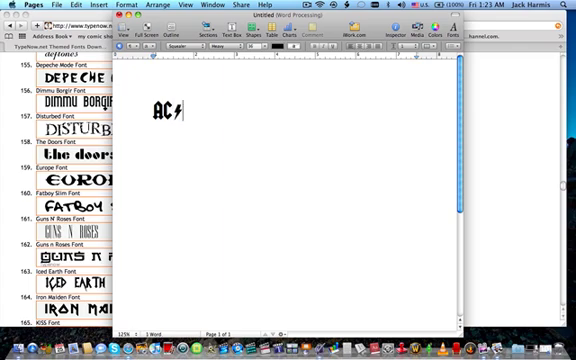
key("backspace")
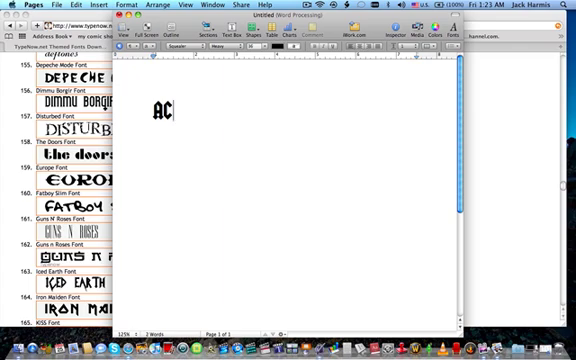